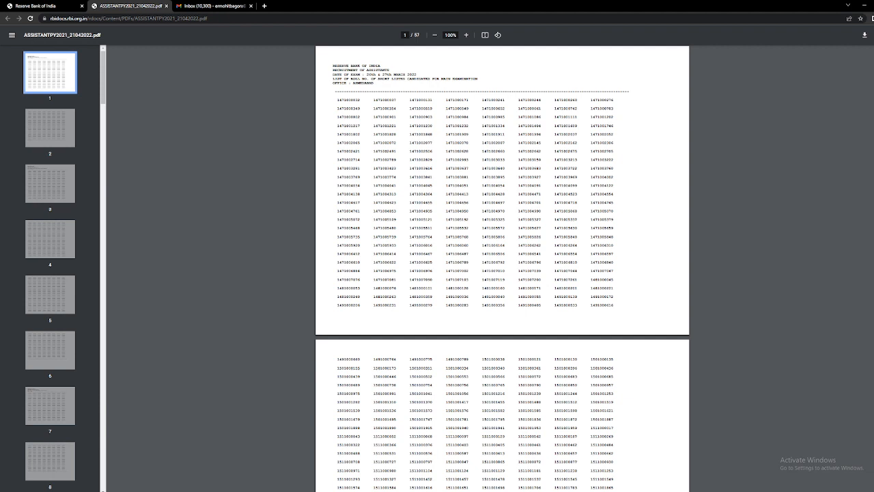
# - Scroll the RBI Assistant result PDF down from page 1 past the first office lists
pyautogui.scroll(-3)
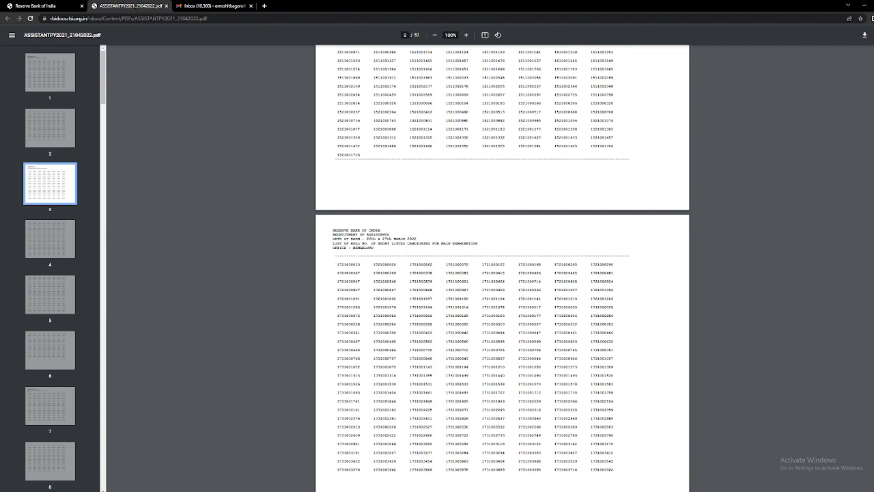
pyautogui.scroll(-3)
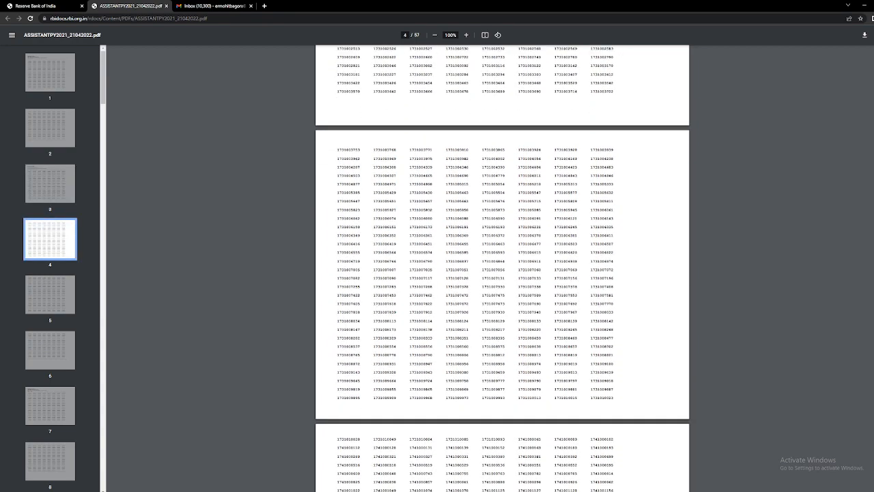
pyautogui.scroll(-3)
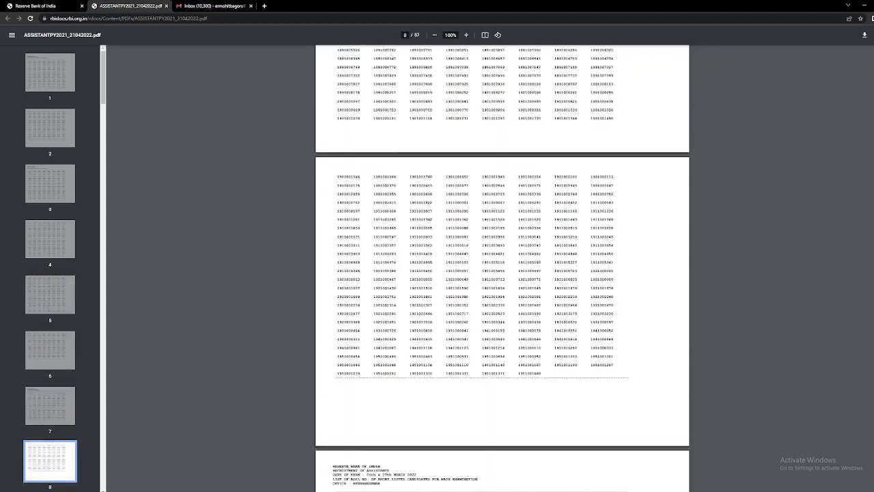
pyautogui.scroll(-3)
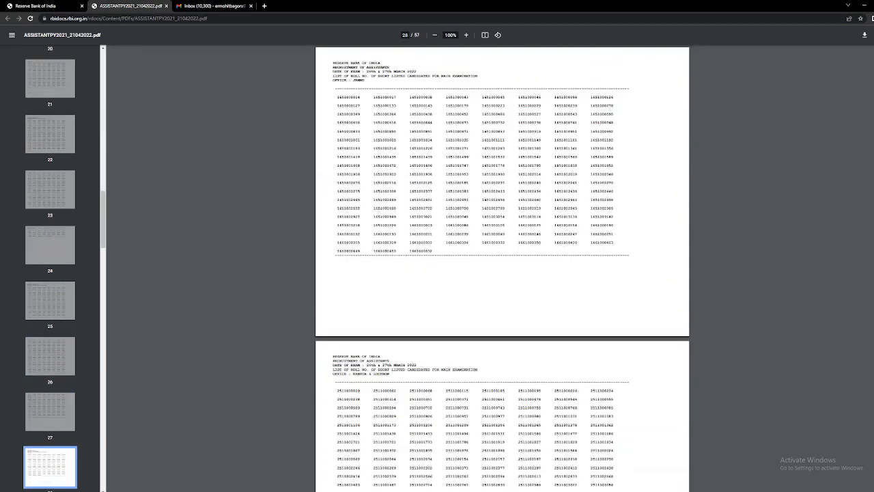
# - Scroll back to page 25 where the Jaipur office roll-number list begins
pyautogui.scroll(-3)
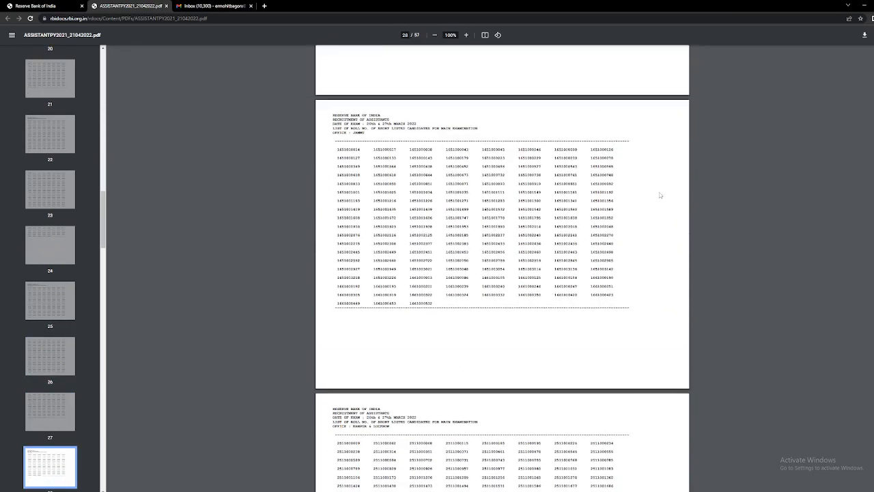
pyautogui.scroll(3)
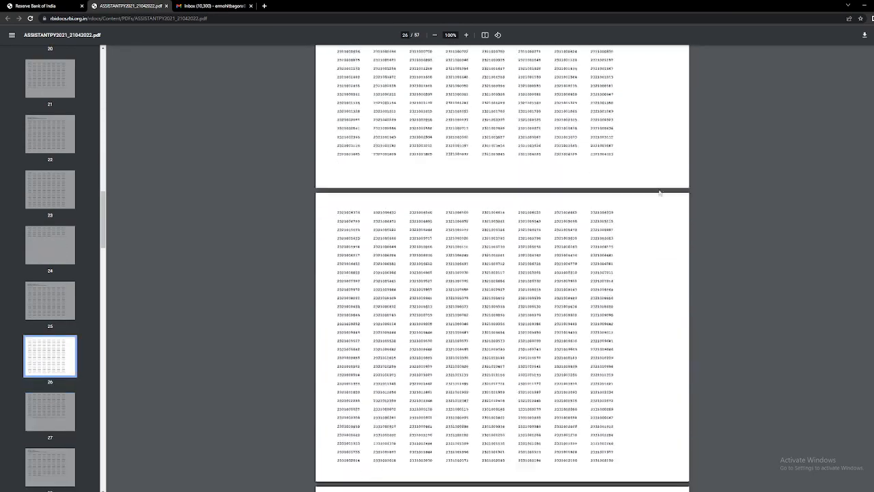
pyautogui.scroll(3)
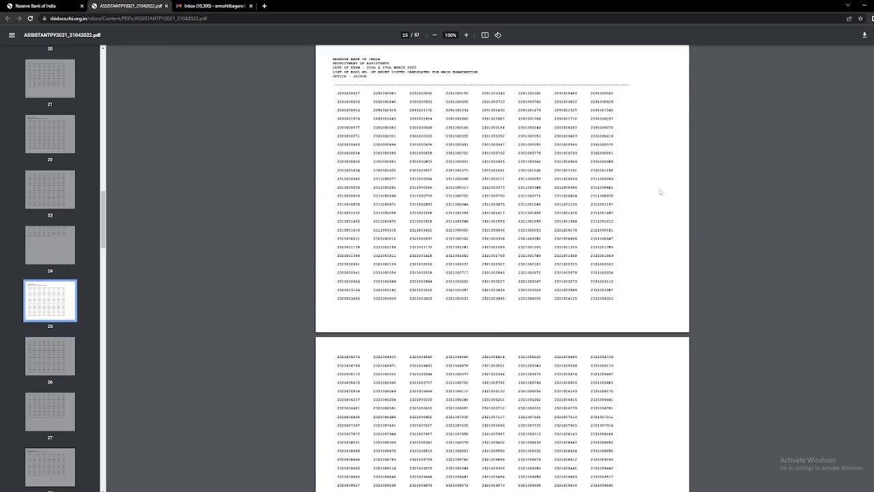
pyautogui.scroll(-3)
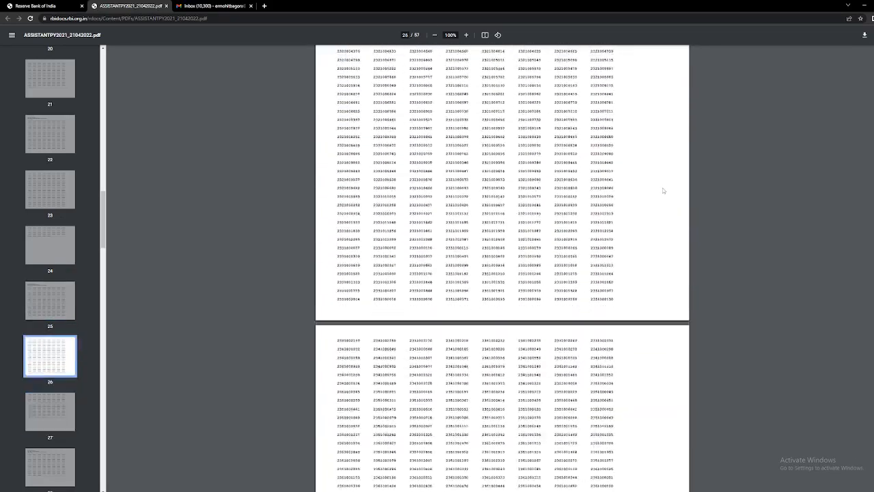
pyautogui.scroll(3)
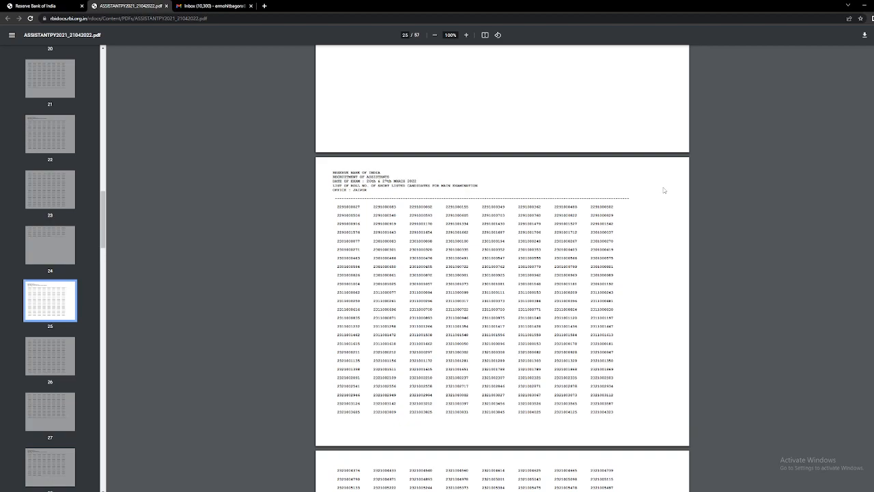
# - Switch to the Gmail tab and view the preliminary exam intimation email
pyautogui.click(213, 5)
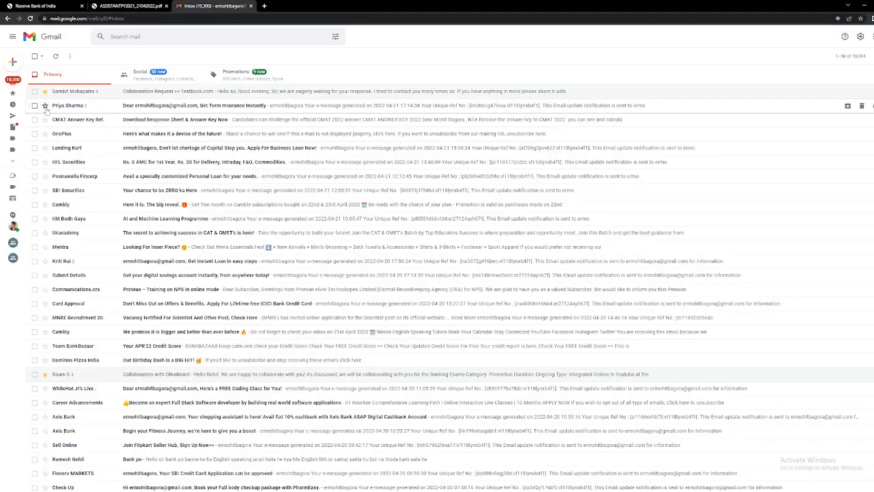
pyautogui.click(130, 6)
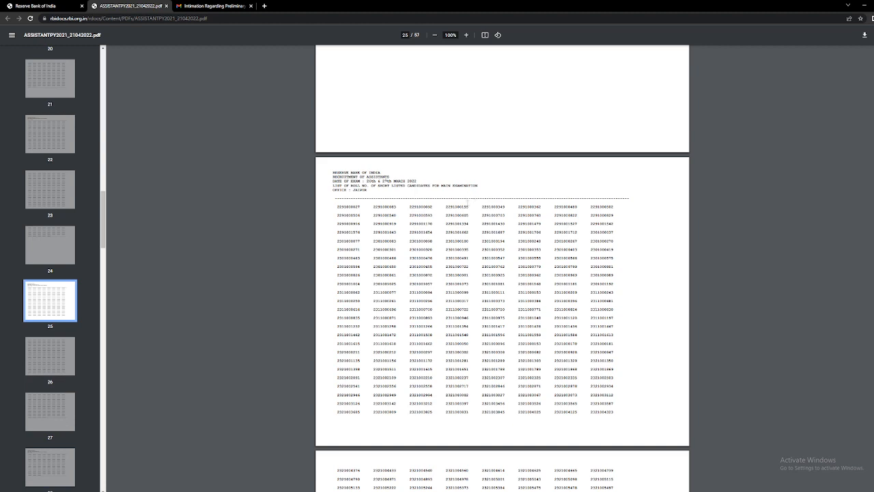
# - Read through the Jaipur roll numbers on pages 25–27 to the dashed line ending the list
pyautogui.scroll(3)
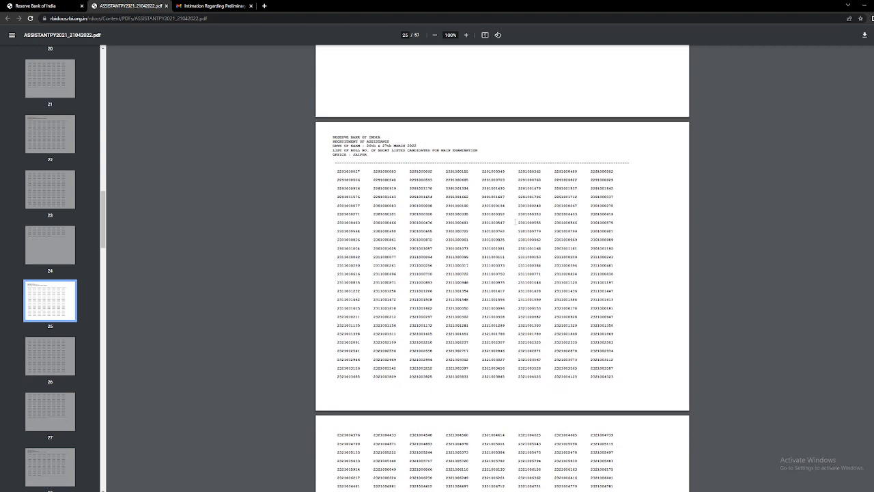
pyautogui.scroll(-3)
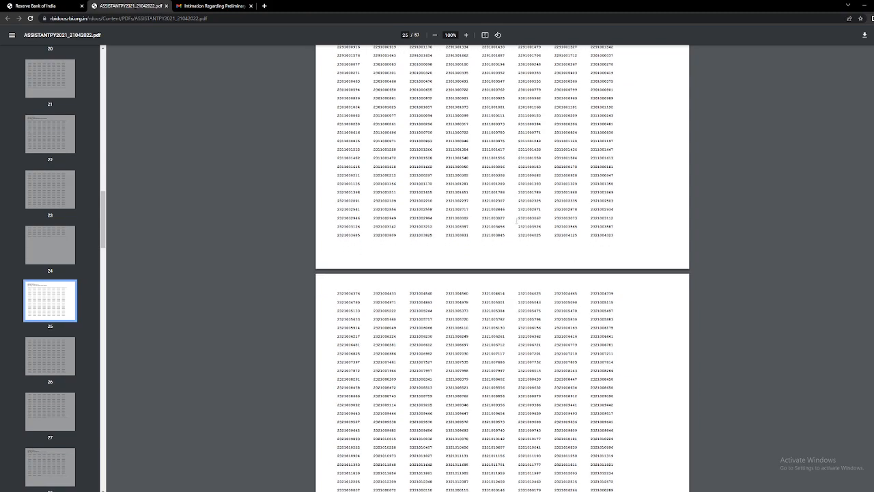
pyautogui.scroll(-3)
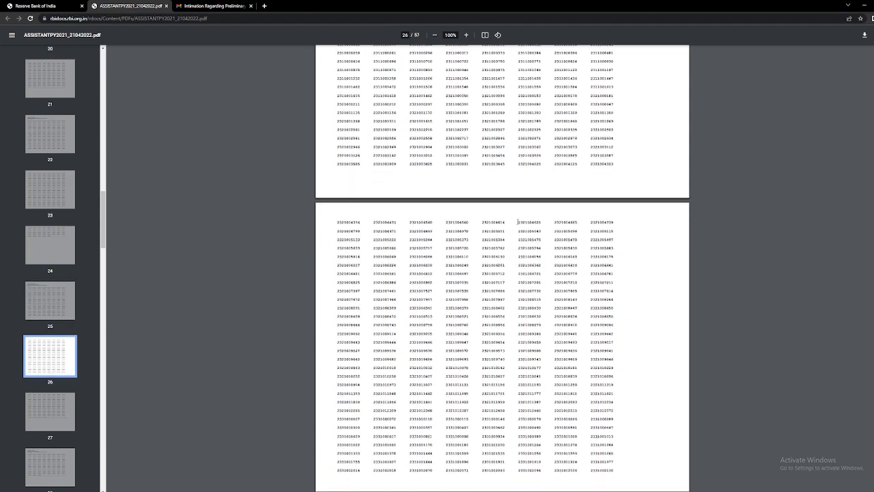
pyautogui.scroll(-3)
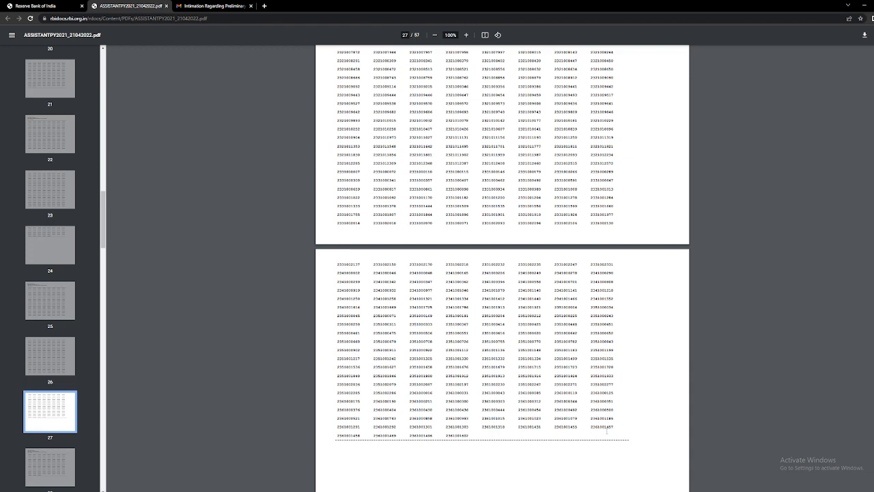
pyautogui.scroll(-3)
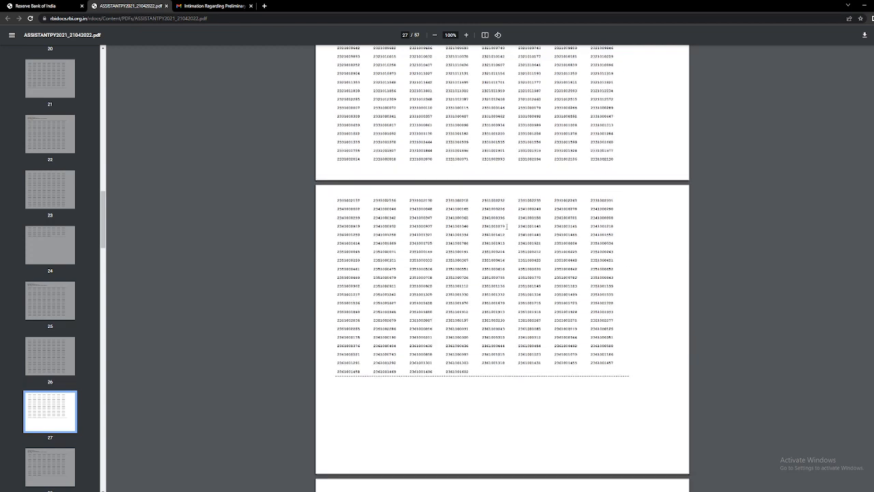
pyautogui.scroll(3)
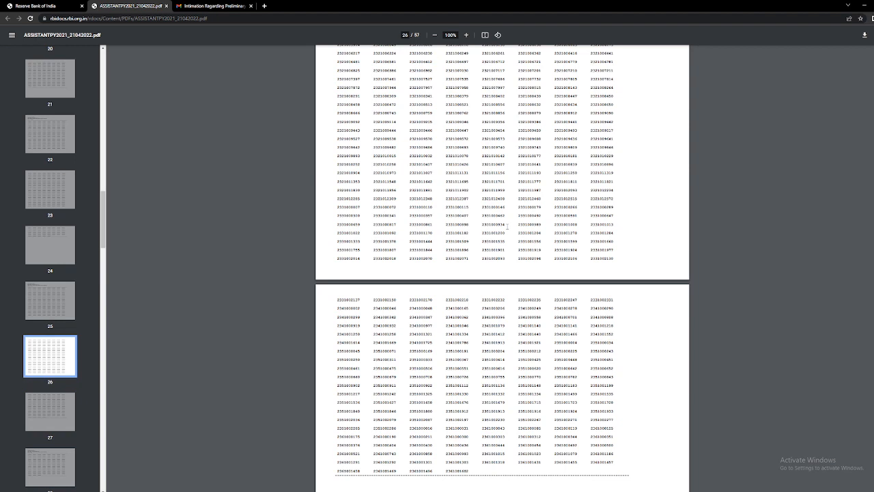